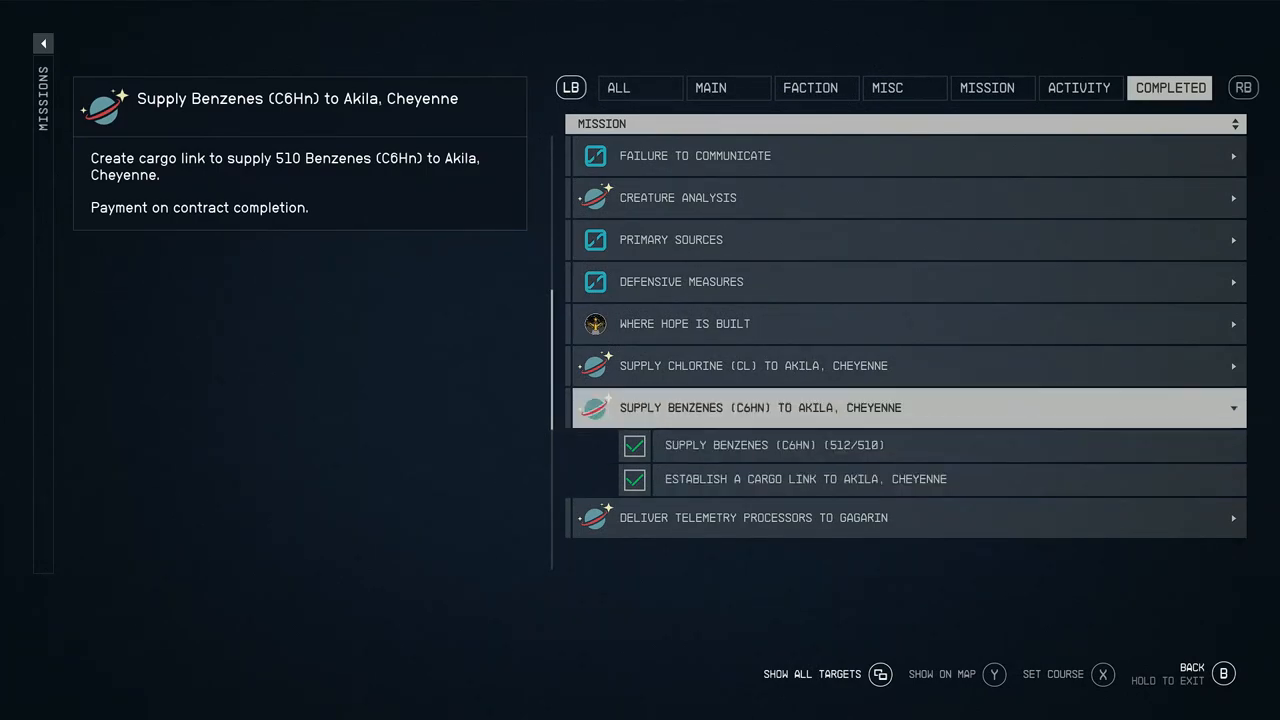
Close the mission log and enter Build Mode's Storage category at the Tau Ceti II outpost.
left_click(753, 365)
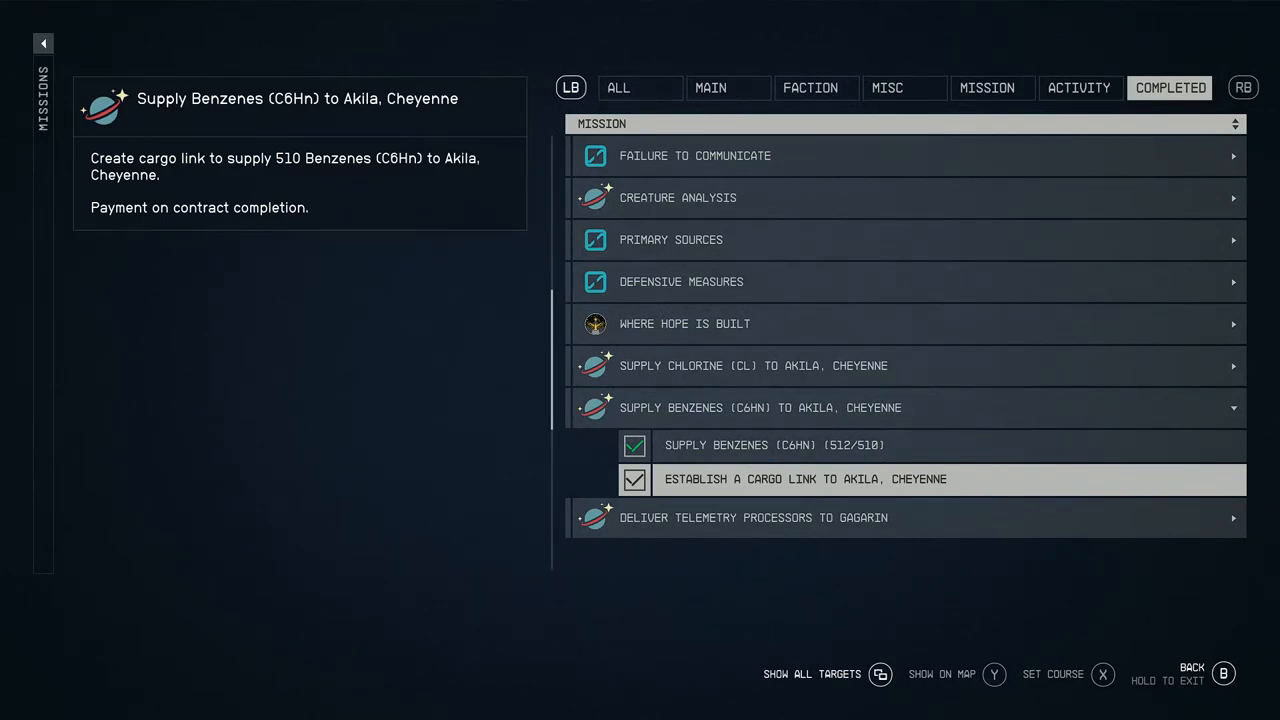
key("b")
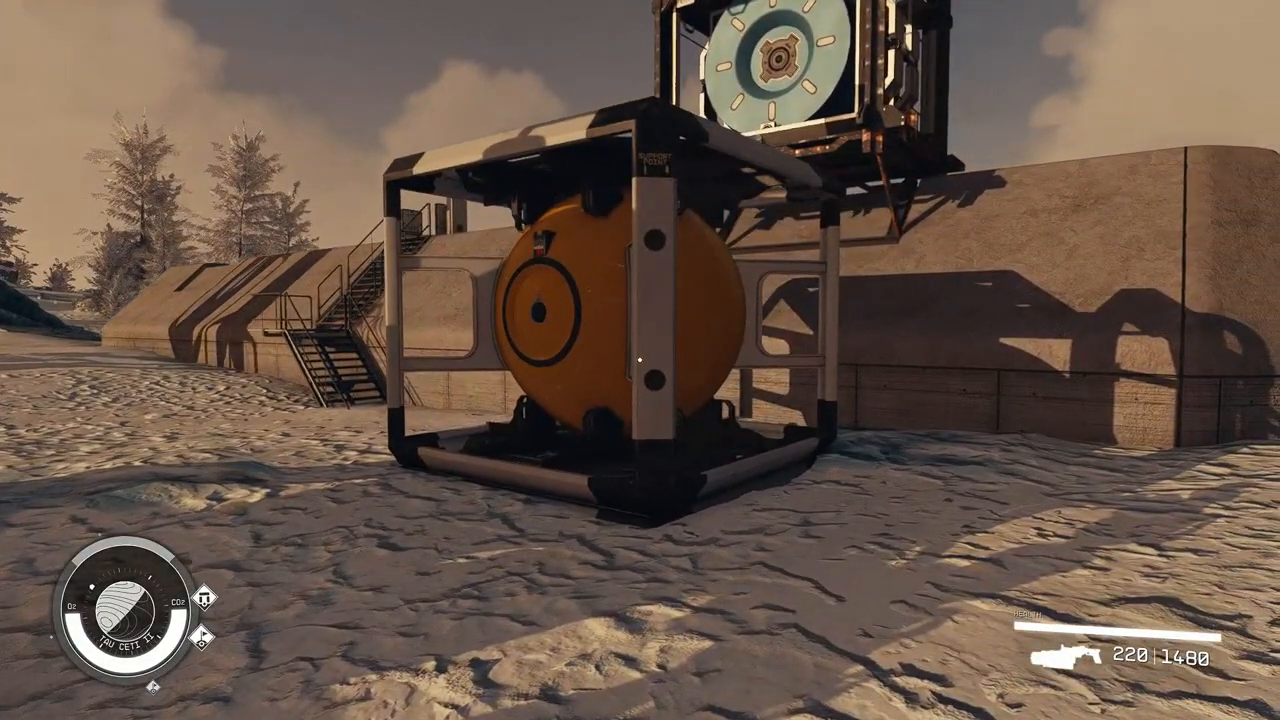
mouse_move(640, 360)
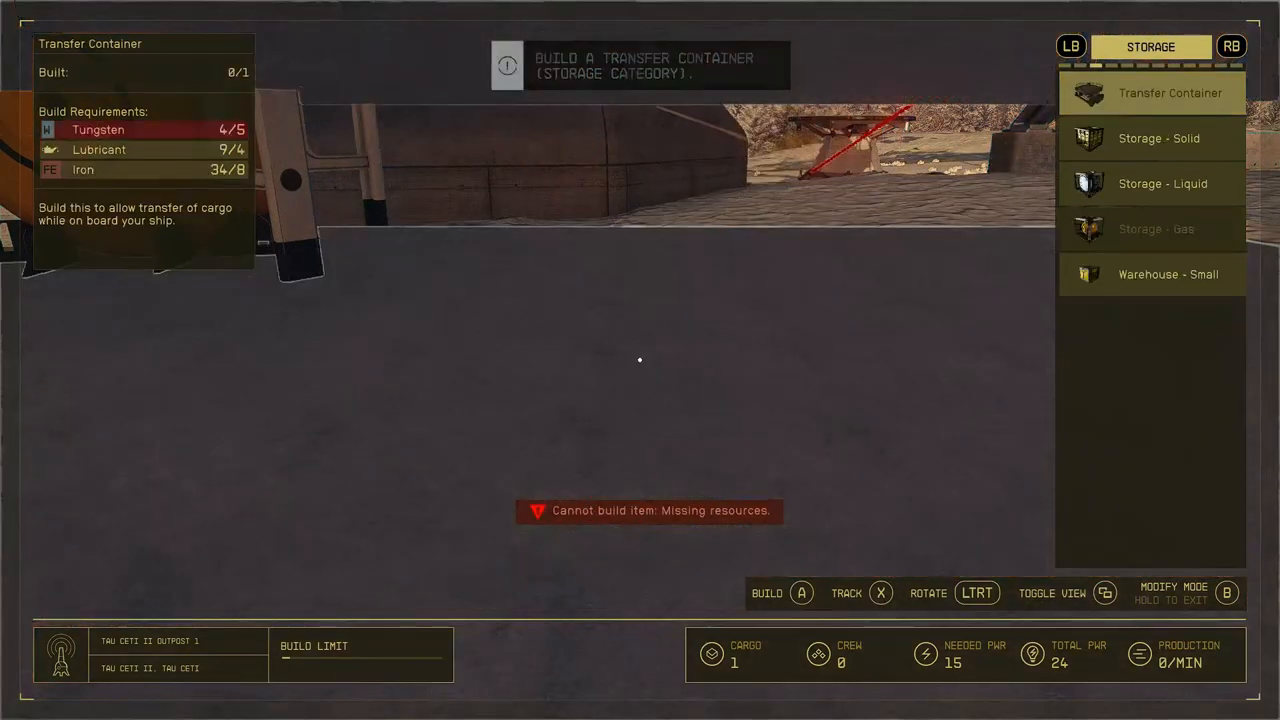
Switch to Modify Mode and target the existing Storage - Gas tank.
left_click(1157, 228)
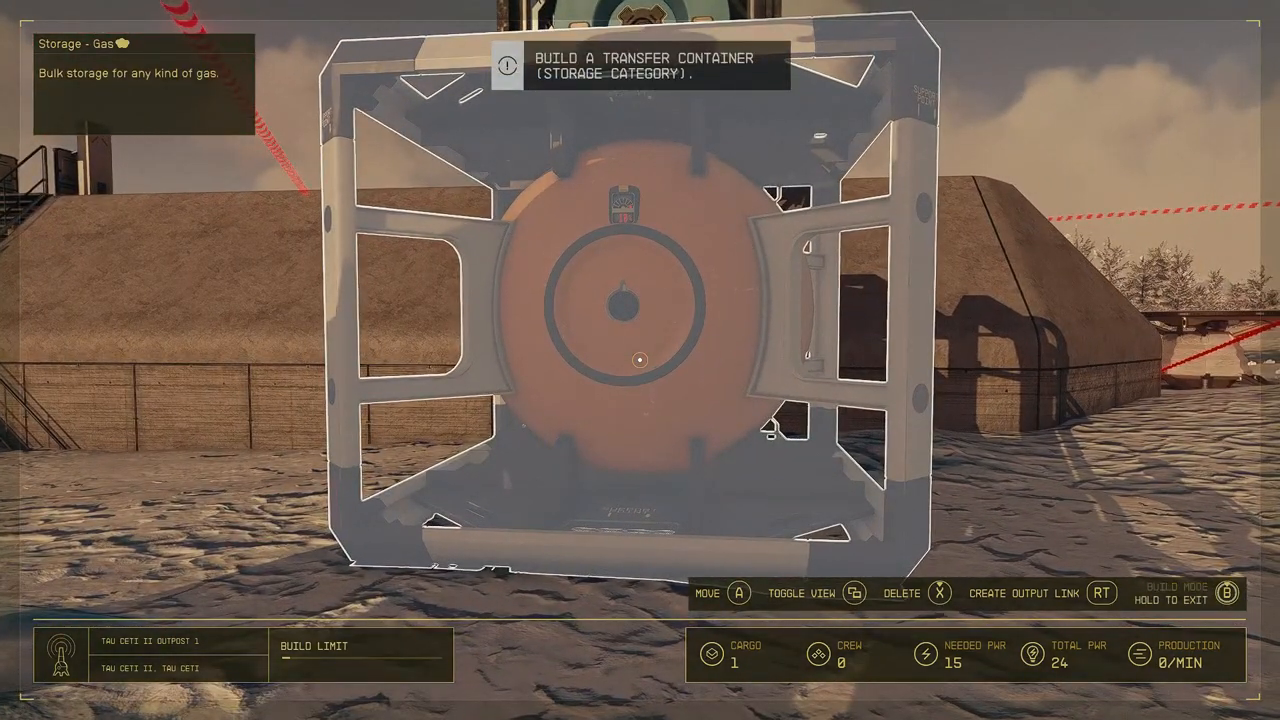
Open the gas tank's context menu listing outpost, move, delete and output link options.
key("b")
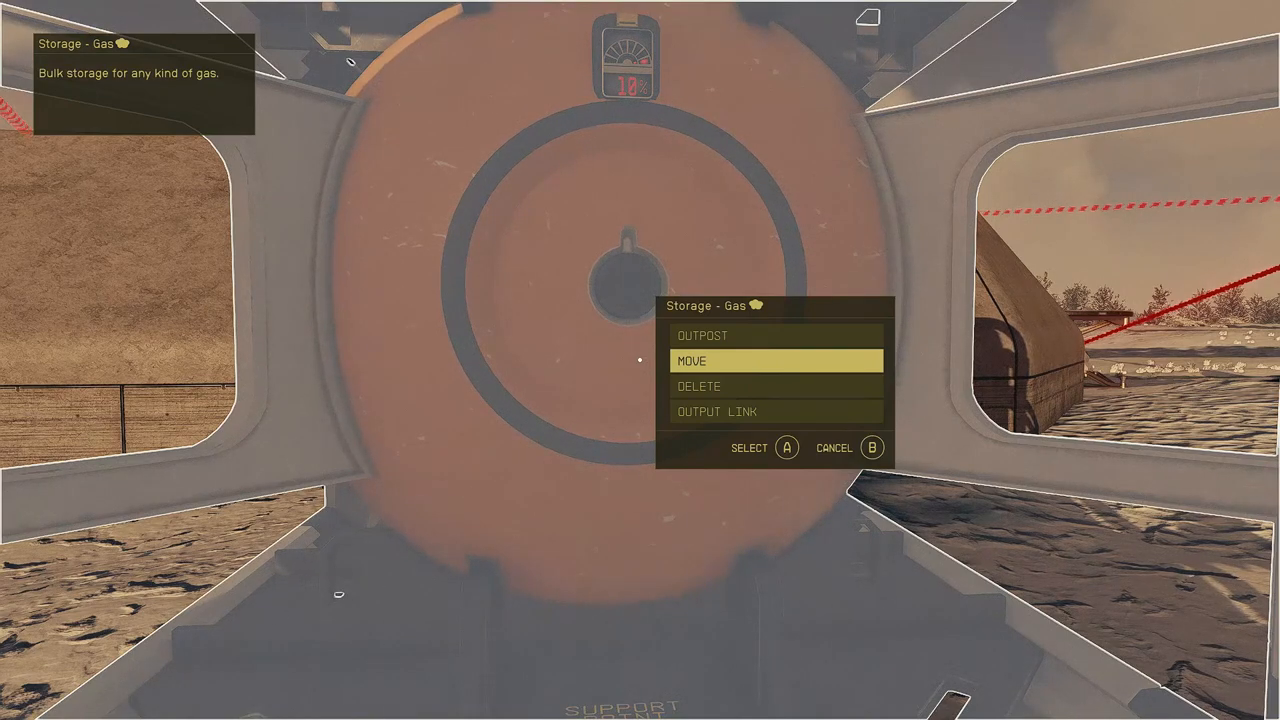
Cancel the menu, exit Build Mode, and walk up to the Control Console.
key("down")
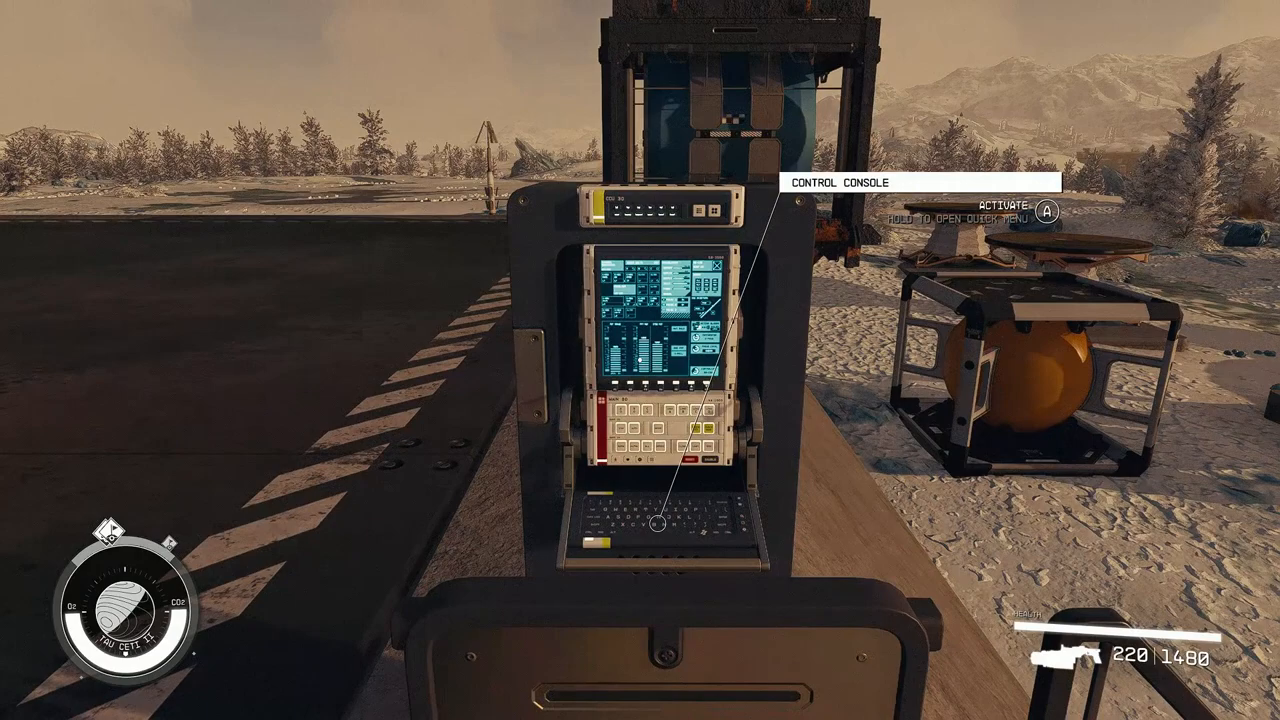
Walk from the Control Console across the landing pad toward the cargo container.
left_click(657, 527)
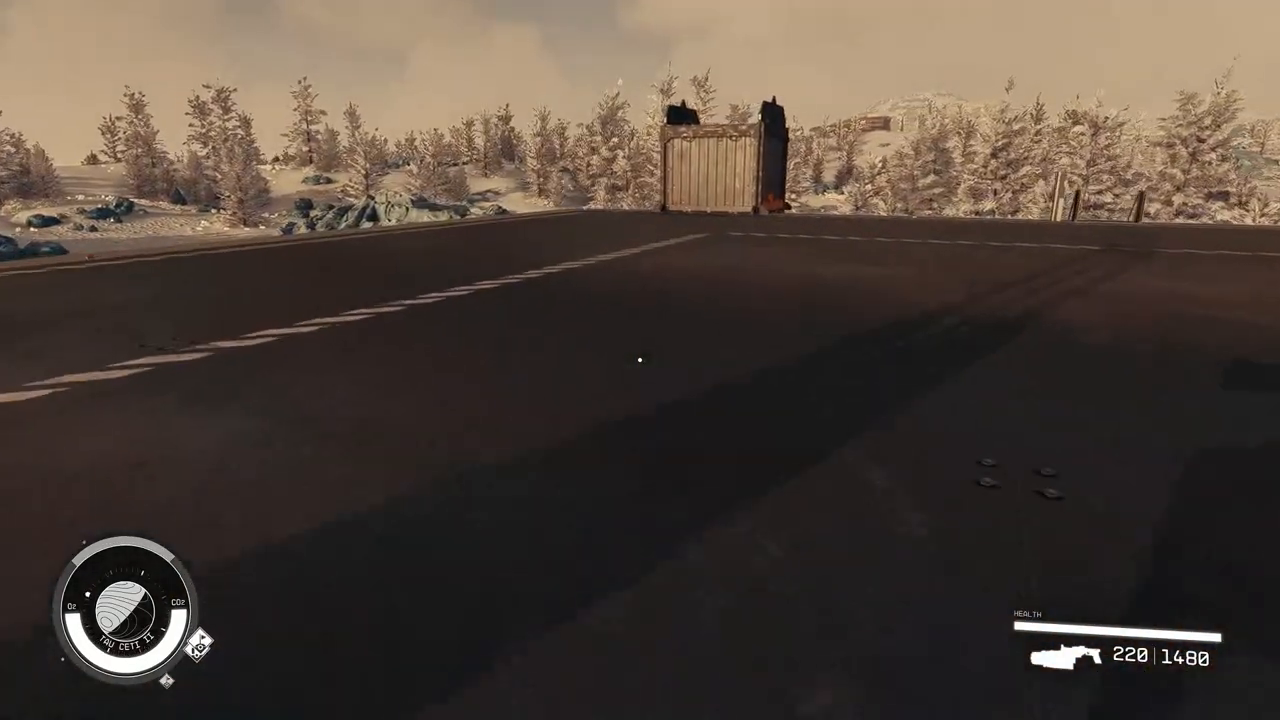
mouse_move(640, 360)
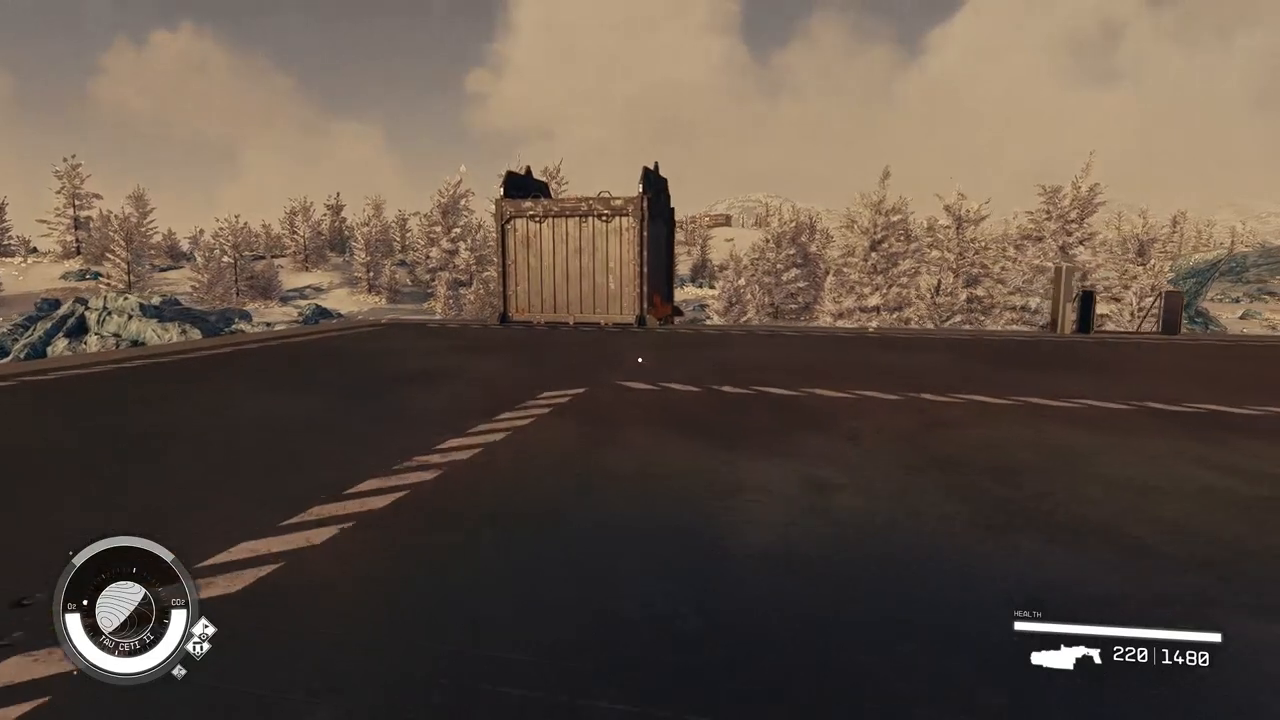